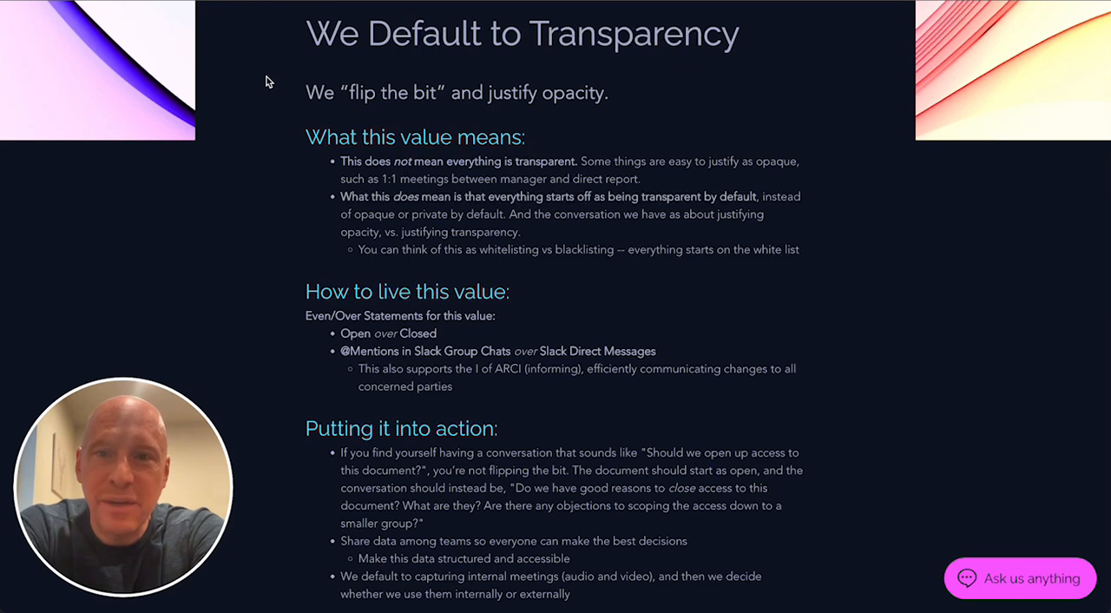
pyautogui.moveTo(408, 42)
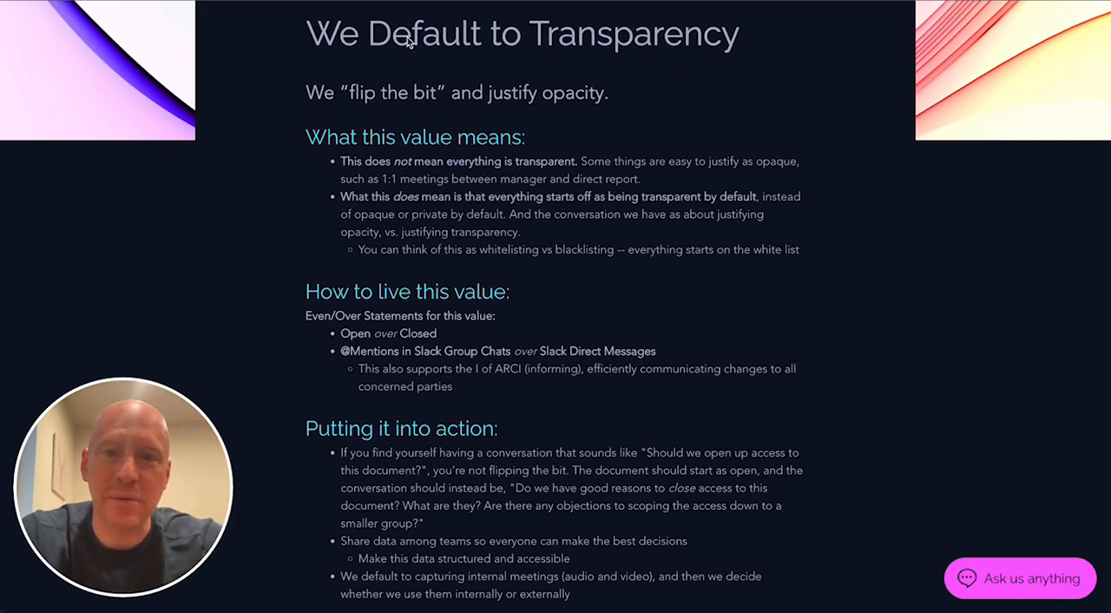
# - Show the Drive and Docs sharing settings in Google Admin with the General access default visible
pyautogui.tripleClick(521, 33)
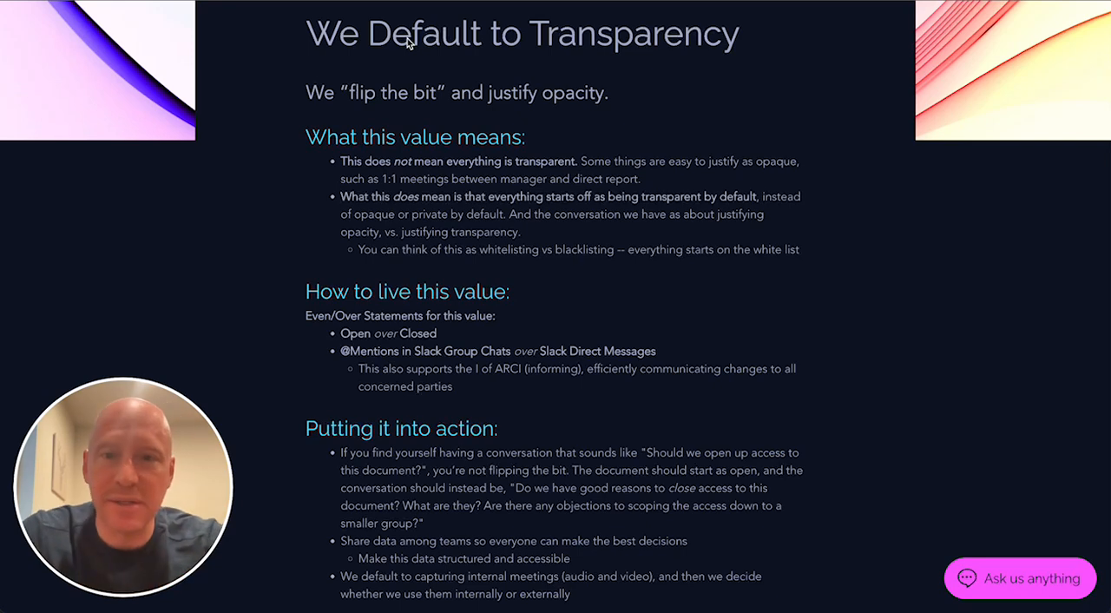
pyautogui.tripleClick(457, 92)
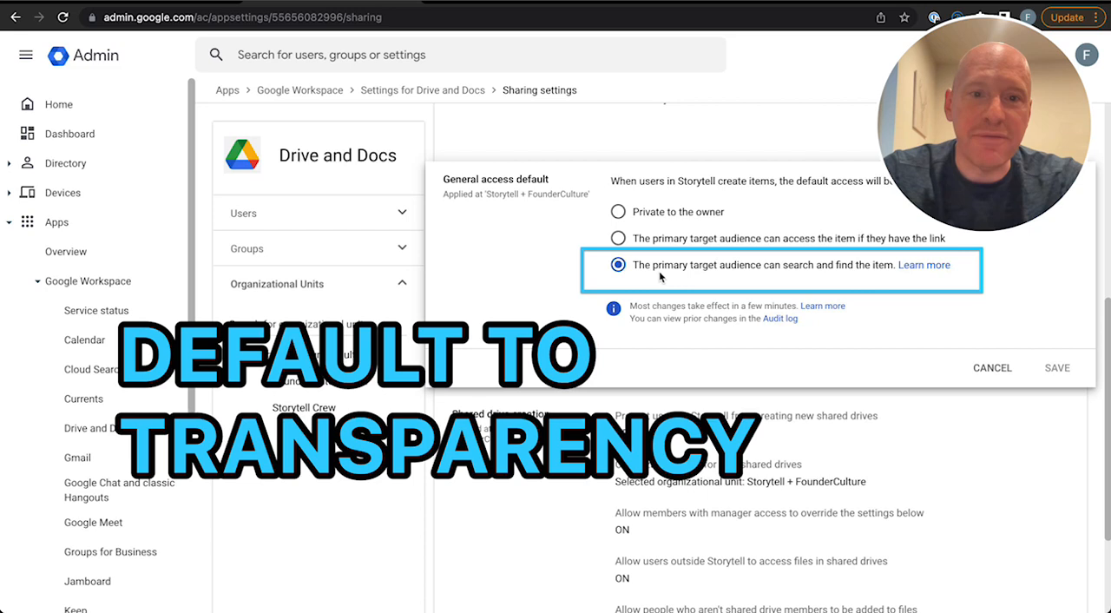
pyautogui.moveTo(703, 267)
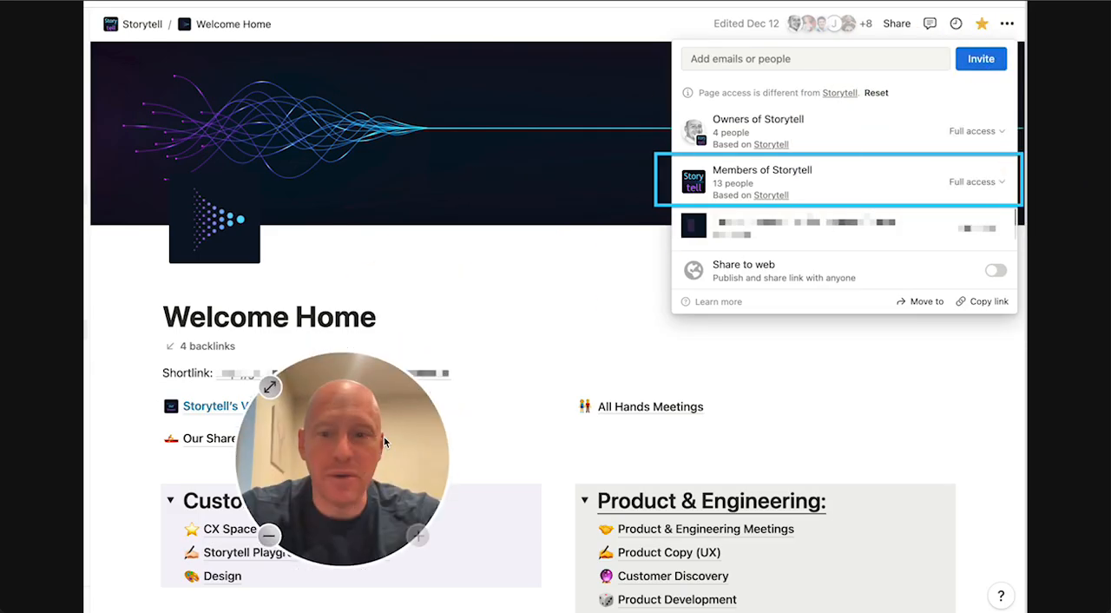
# - Highlight the Notion Welcome Home access entry showing Members of Storytell (13 people) with full access
pyautogui.moveTo(344, 455); pyautogui.dragTo(122, 486)
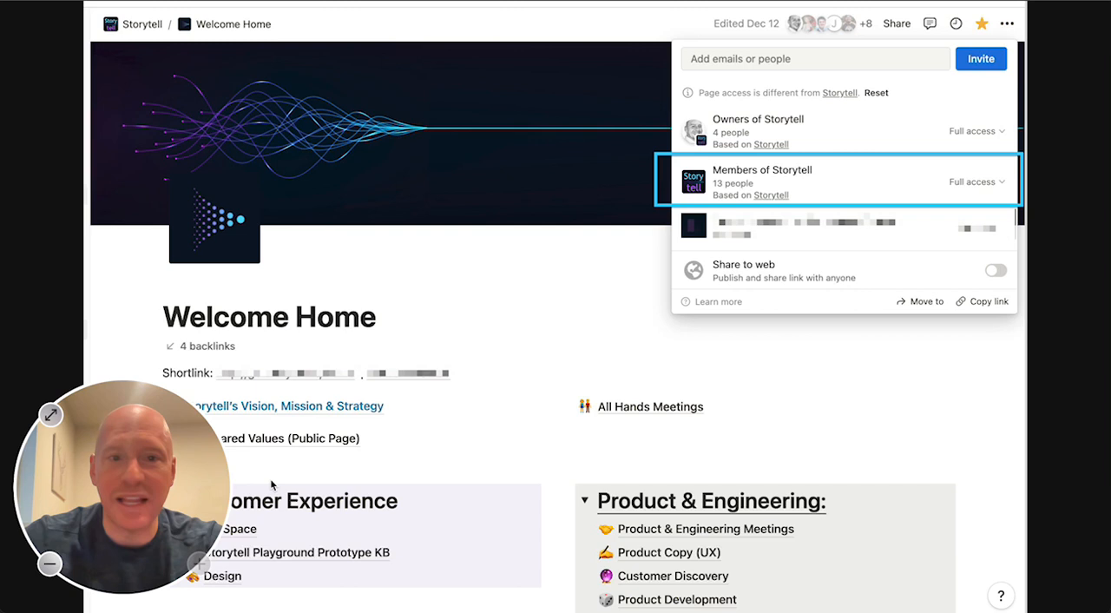